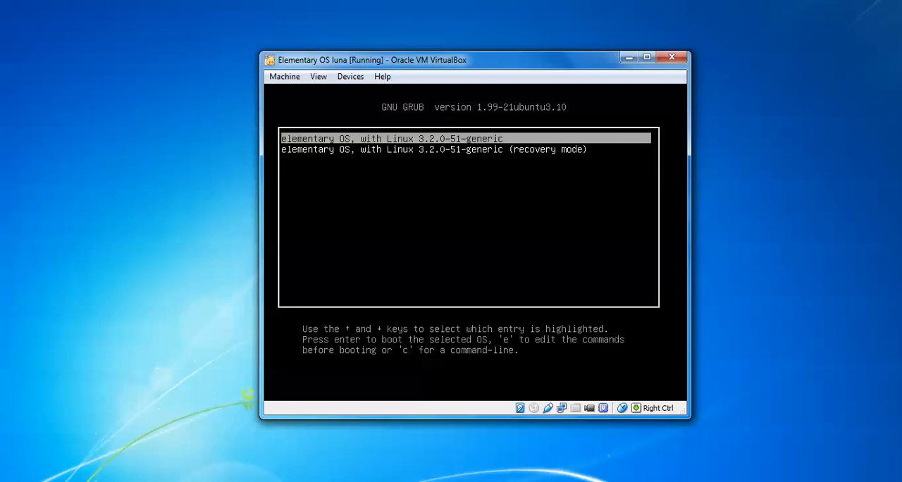
# - Highlight the recovery mode elementary OS entry in the GRUB menu and open it for editing
pyautogui.press('Down')
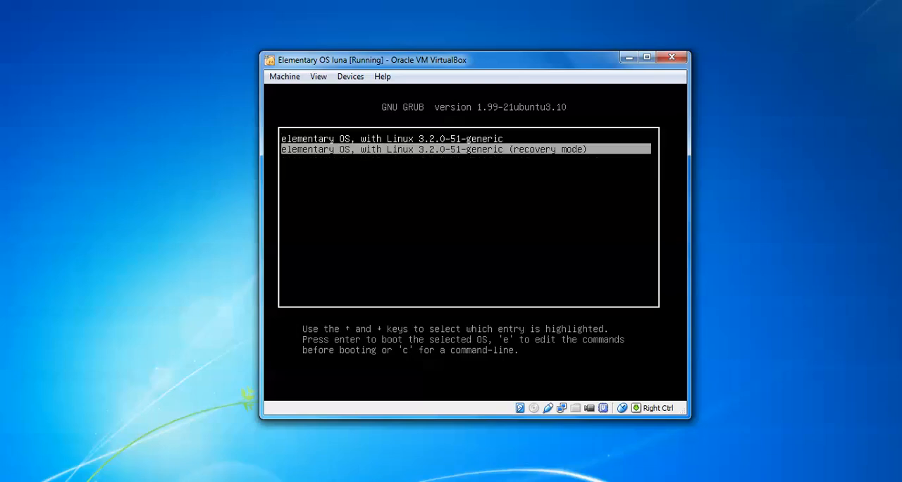
pyautogui.press('Up')
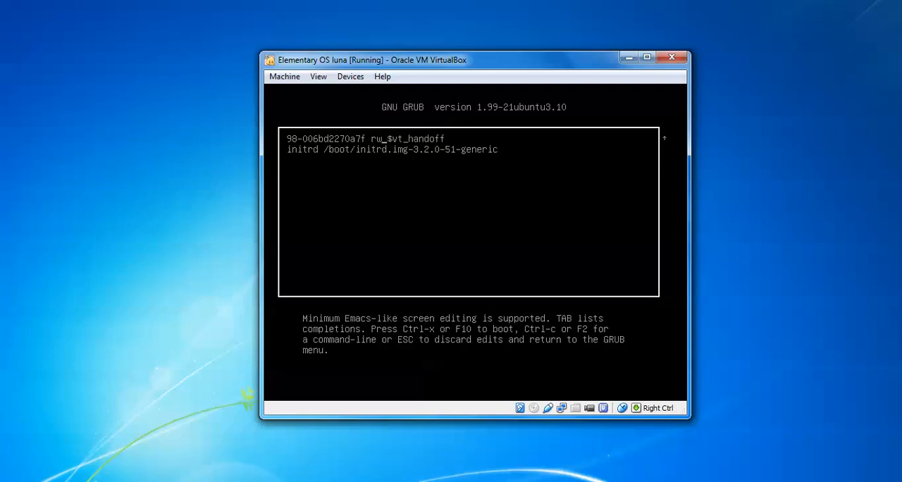
# - Add init=/bin/bash to the GRUB kernel line, which now reads rw
pyautogui.write('init=')
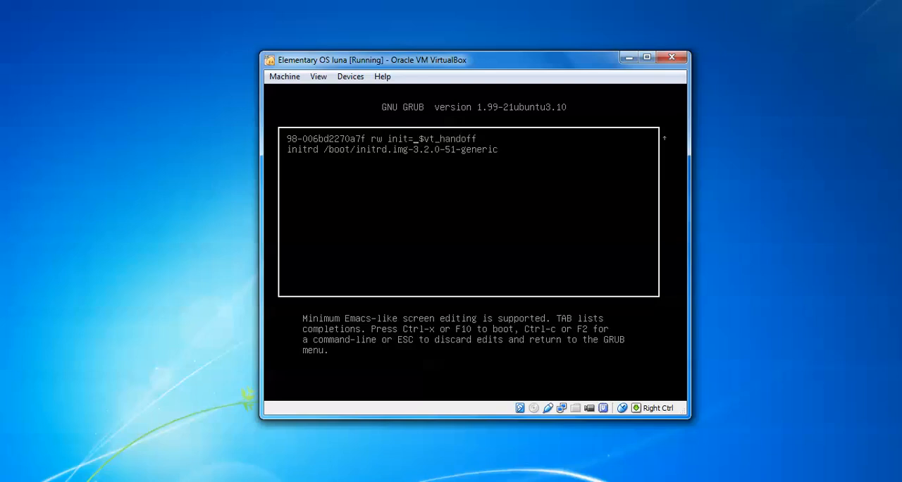
pyautogui.write('/bi')
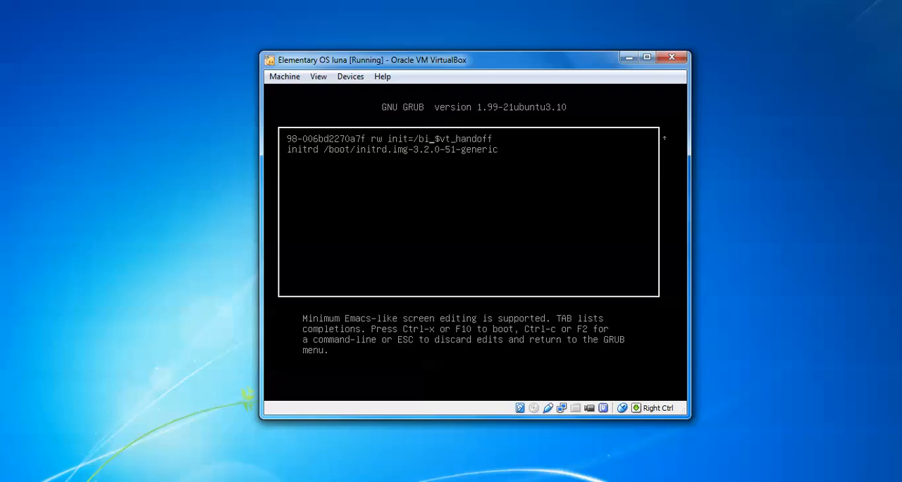
pyautogui.write('n/bas')
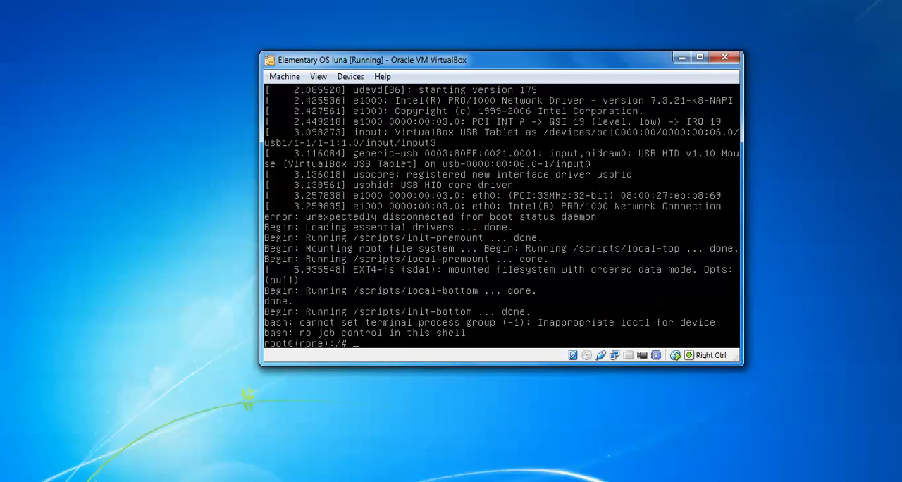
# - Boot into the root bash shell and clear the console
pyautogui.write('ccc')
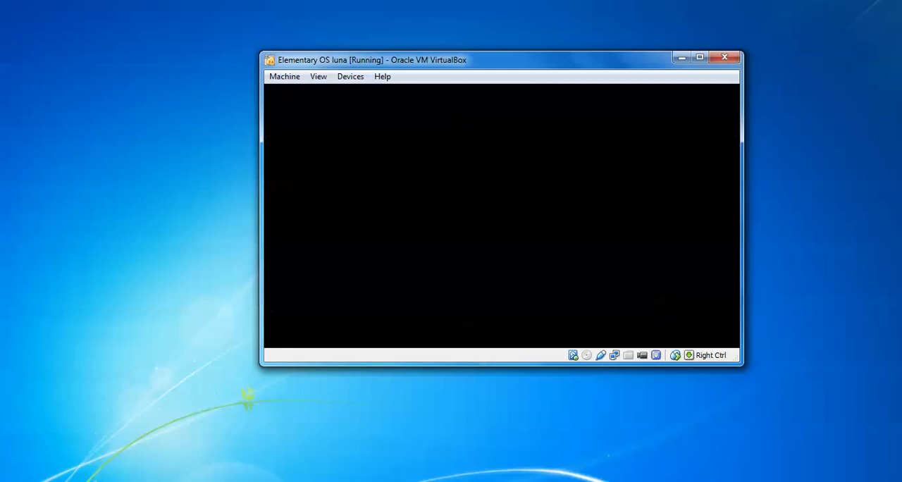
# - Run passwd and enter a new root password until it reports success, then type passwd again
pyautogui.write('pa')
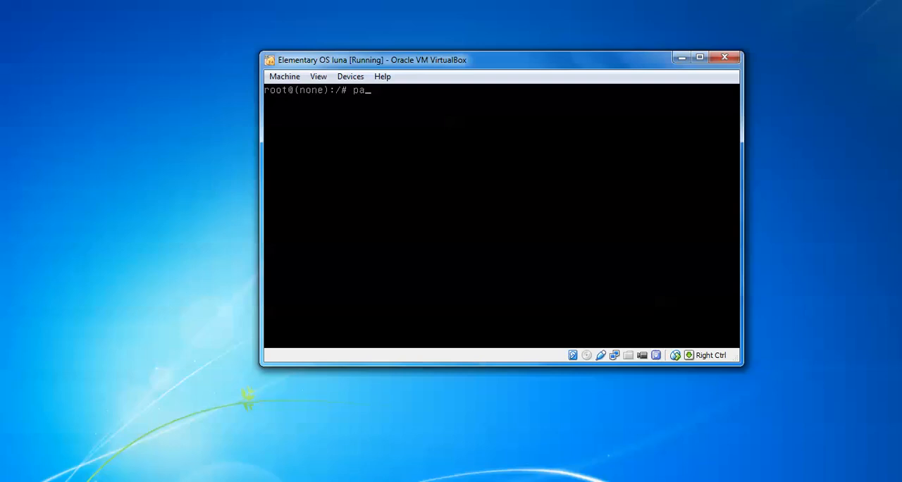
pyautogui.write('sswd')
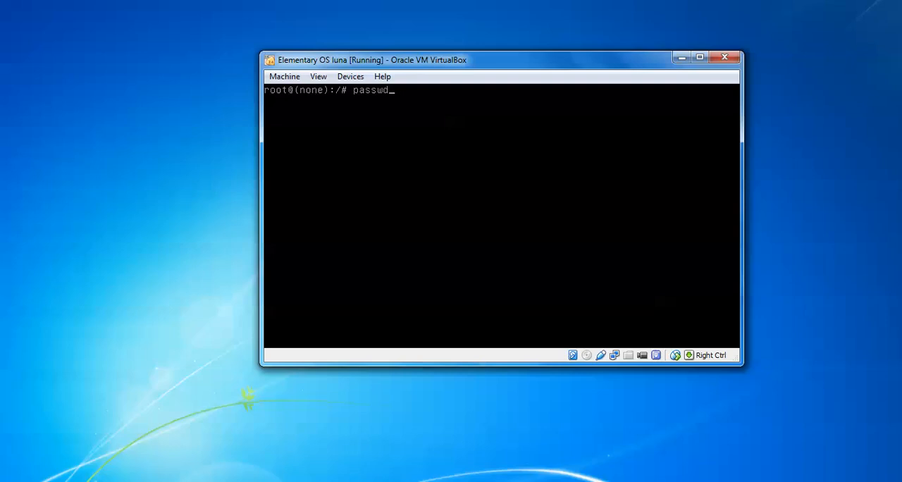
pyautogui.press('Return')
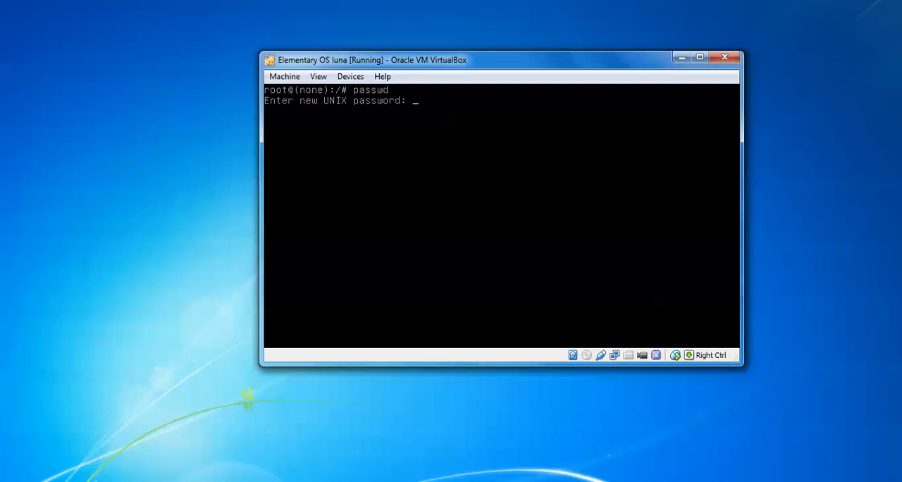
pyautogui.press('Enter')
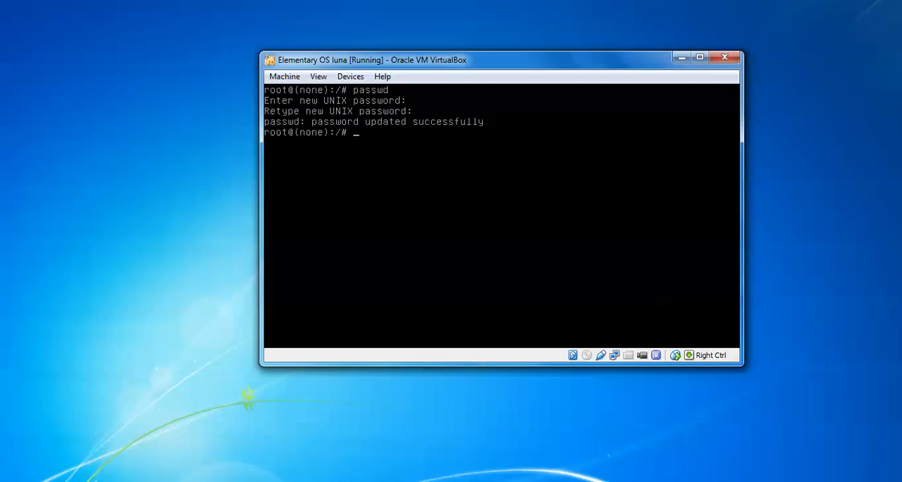
pyautogui.write('passwd')
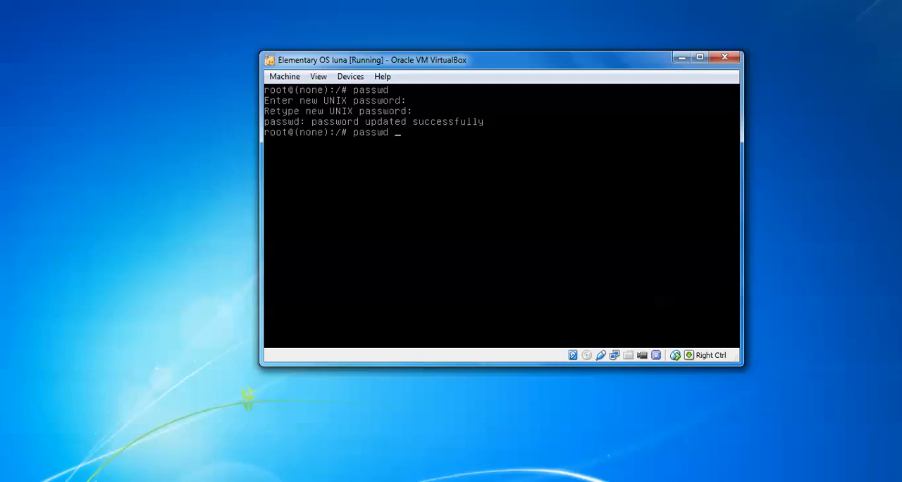
# - Correct the account name to root and confirm the new root password
pyautogui.write('usernm')
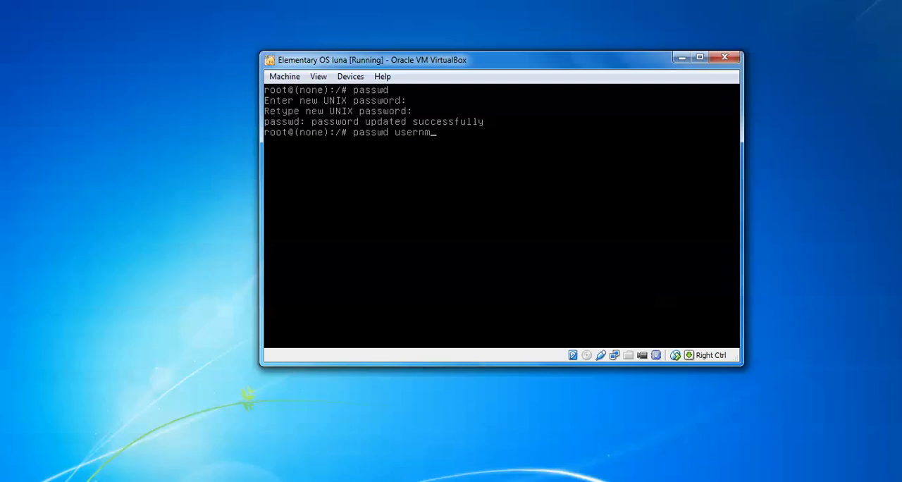
pyautogui.press('BackSpace')
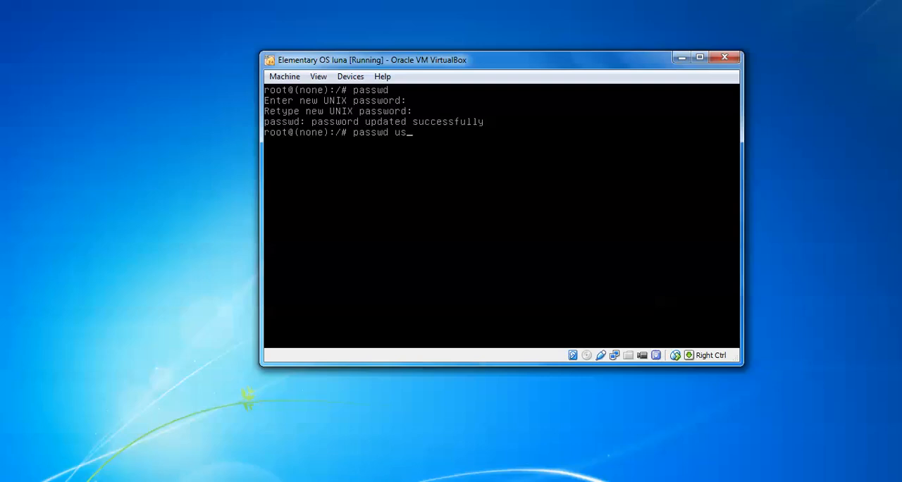
pyautogui.press('BackSpace')
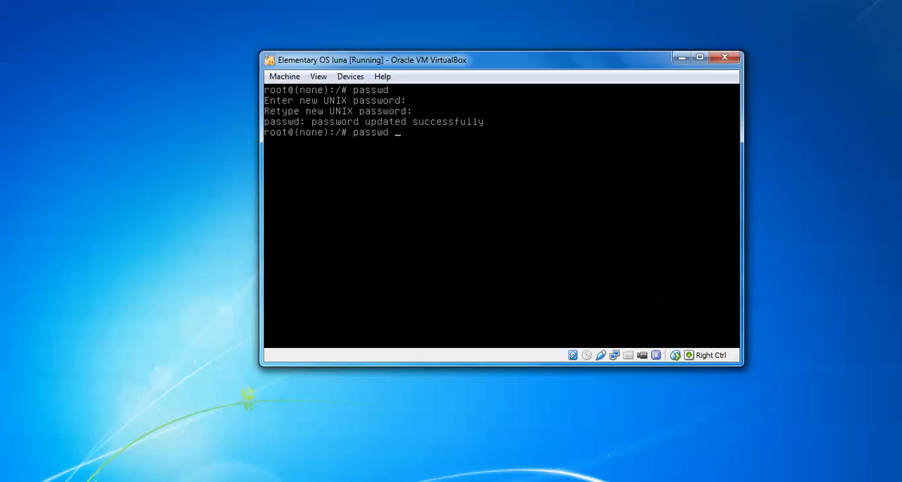
pyautogui.write('root')
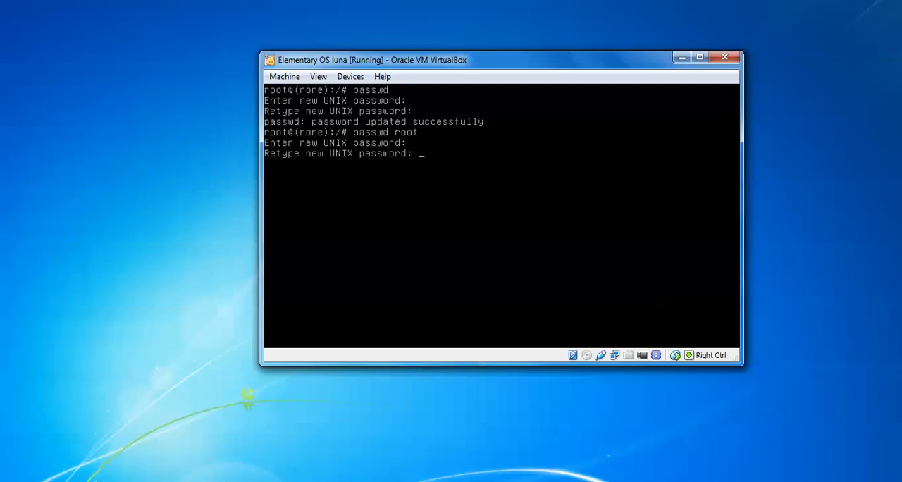
pyautogui.press('enter')
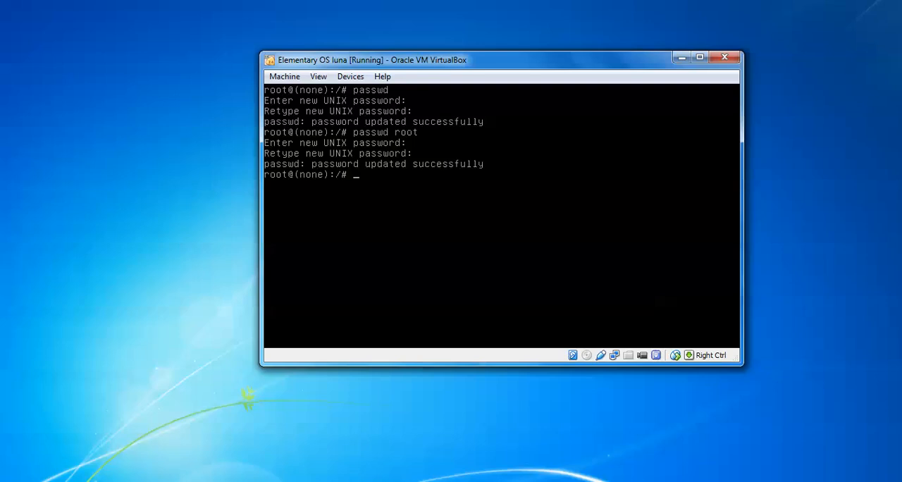
# - Type a passwd command for the regular user account name at the root prompt
pyautogui.write('passwd r')
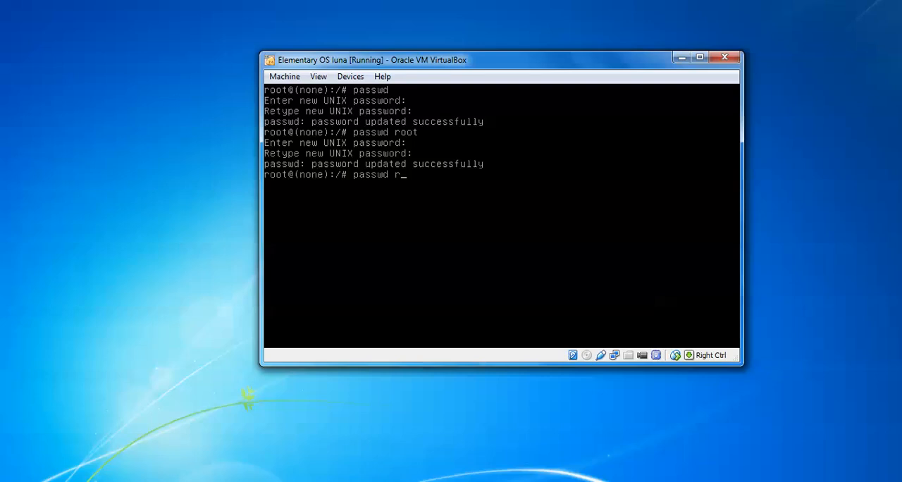
pyautogui.write('usernam')
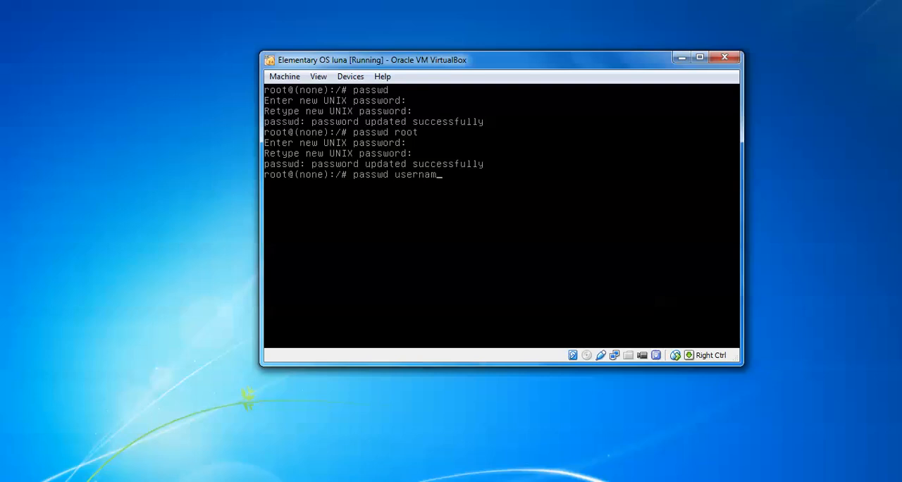